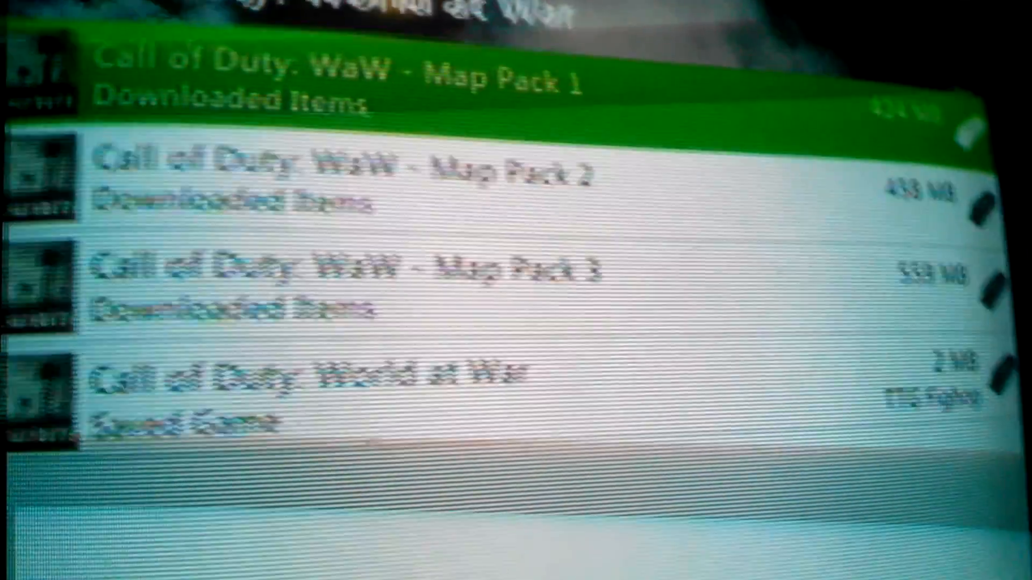
scroll("down", 3)
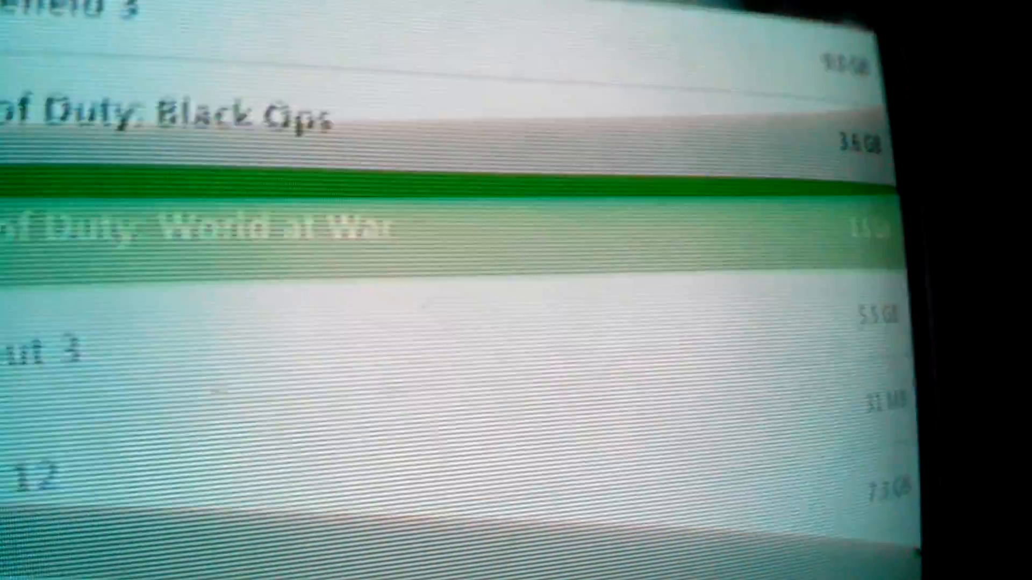